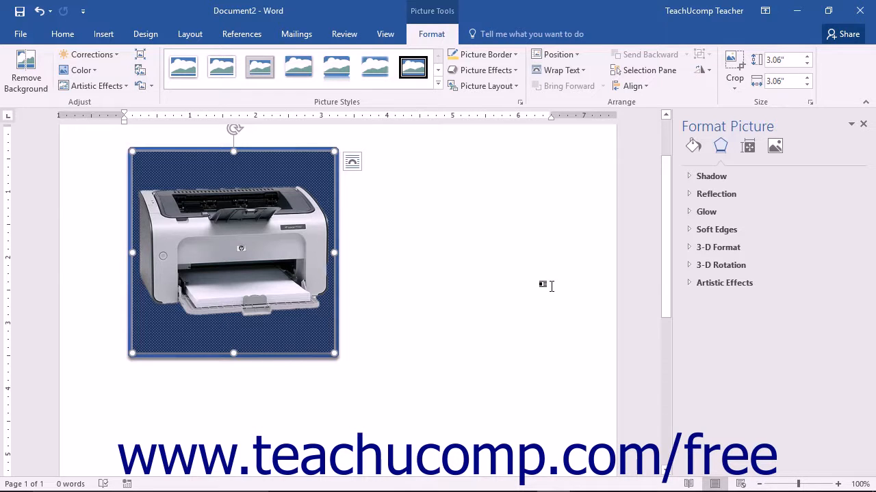
mouse_move(748, 146)
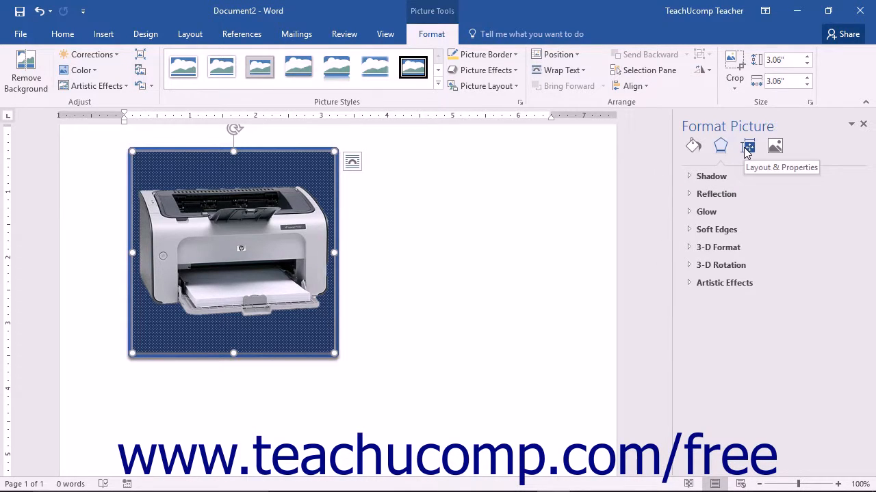
Show the Layout & Properties options for the printer picture in the Format Picture pane.
click(747, 145)
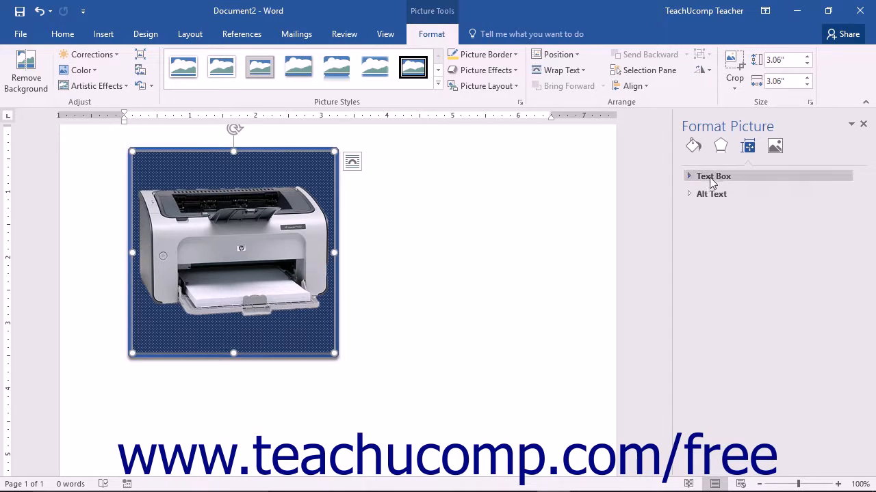
click(713, 176)
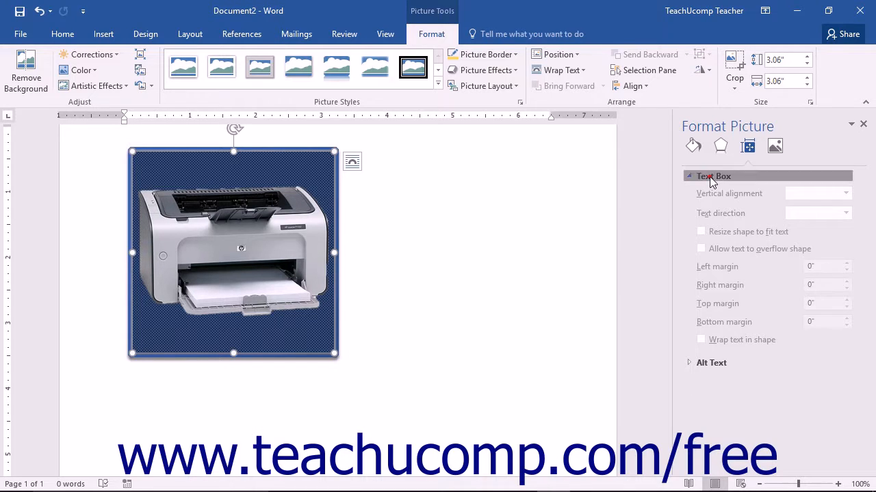
click(713, 176)
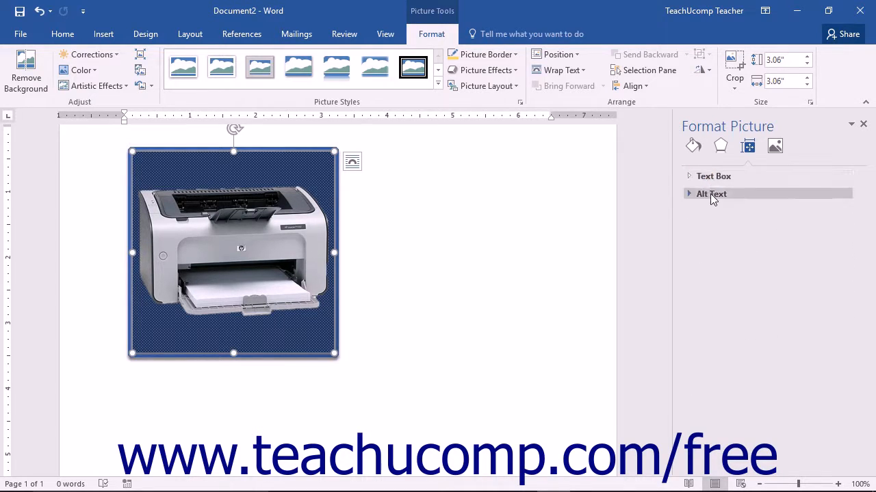
Expand the Alt Text section to reveal the empty Title and Description fields.
click(711, 193)
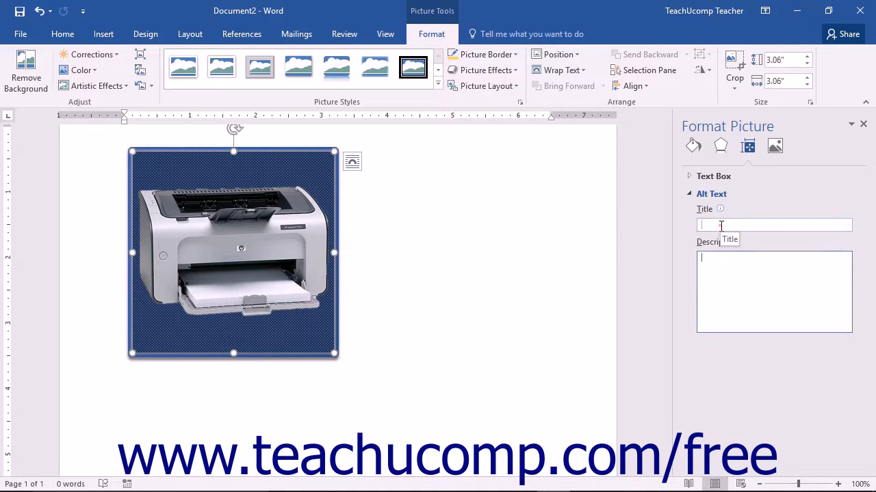
Give the printer picture alt text title 'A Printer' and description 'A picture of a desktop printer.'.
text(A Printer)
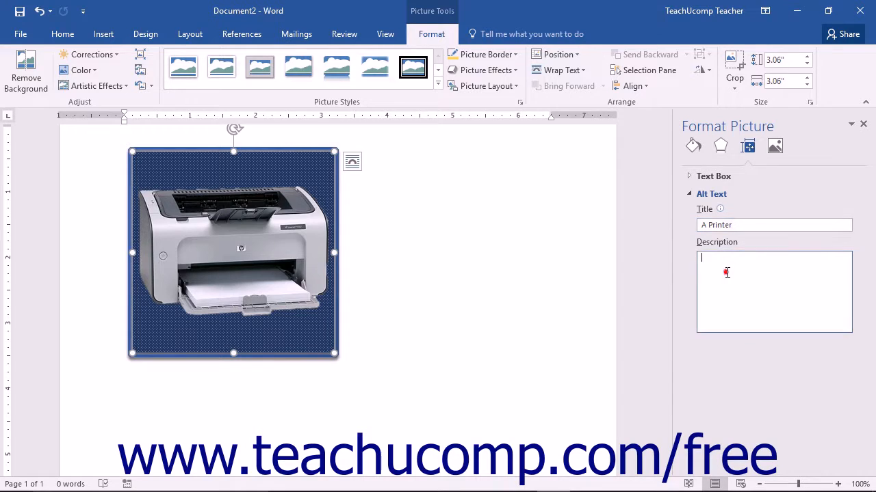
text(A picture of a desktop printer.)
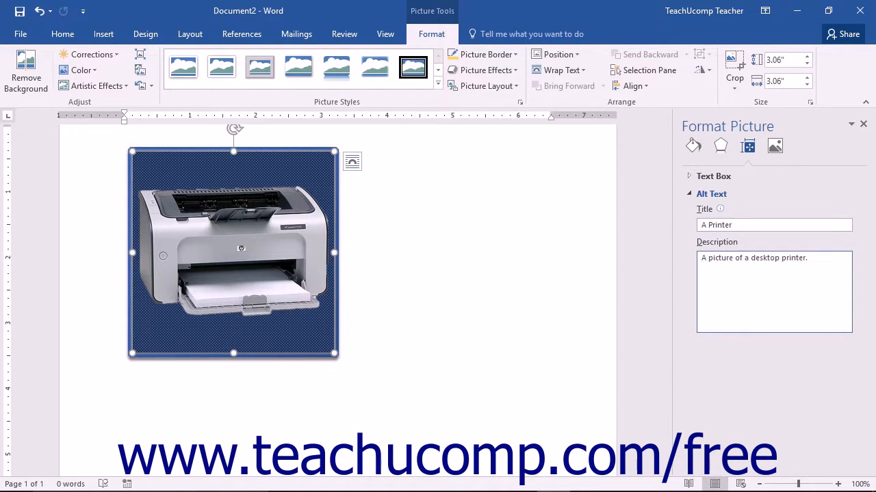
click(745, 224)
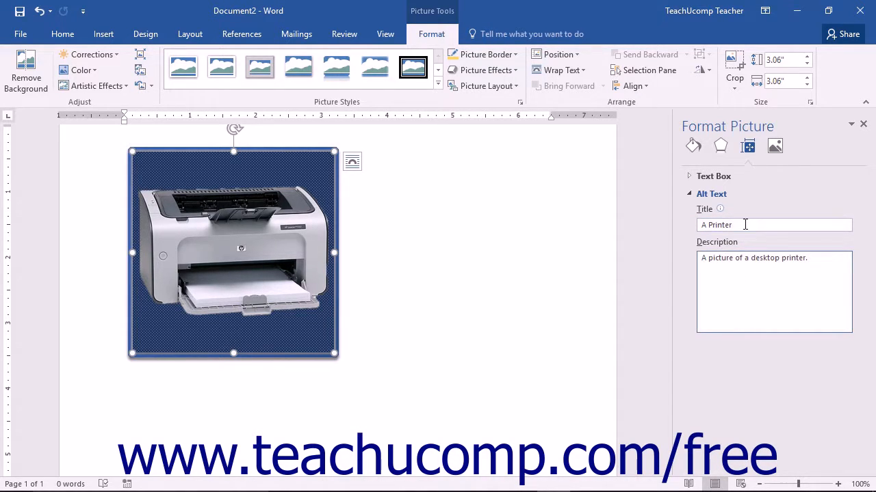